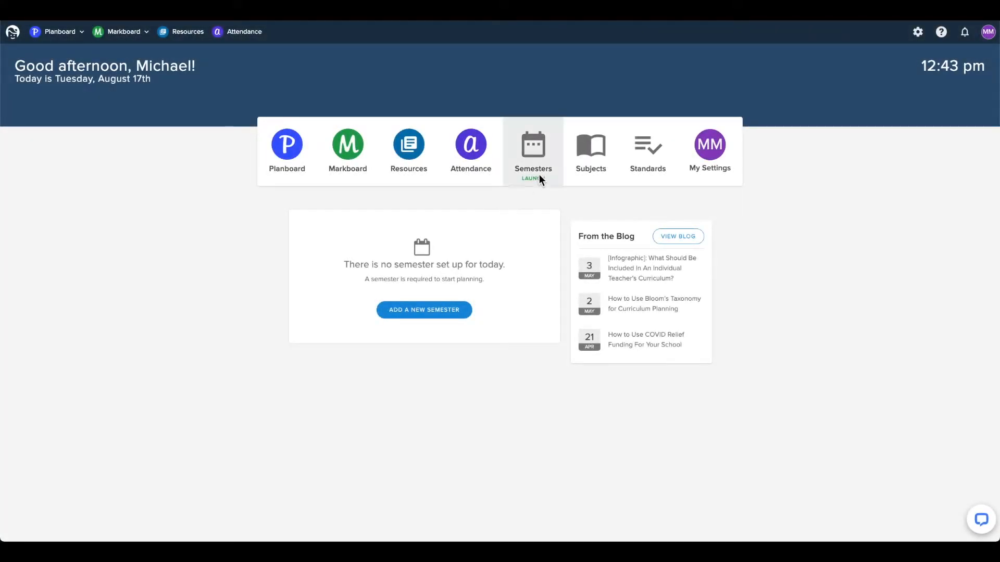
Start a new semester '2021-2022 School Year' with classes from 2021-08-04 to 2022-06-28.
left_click(533, 150)
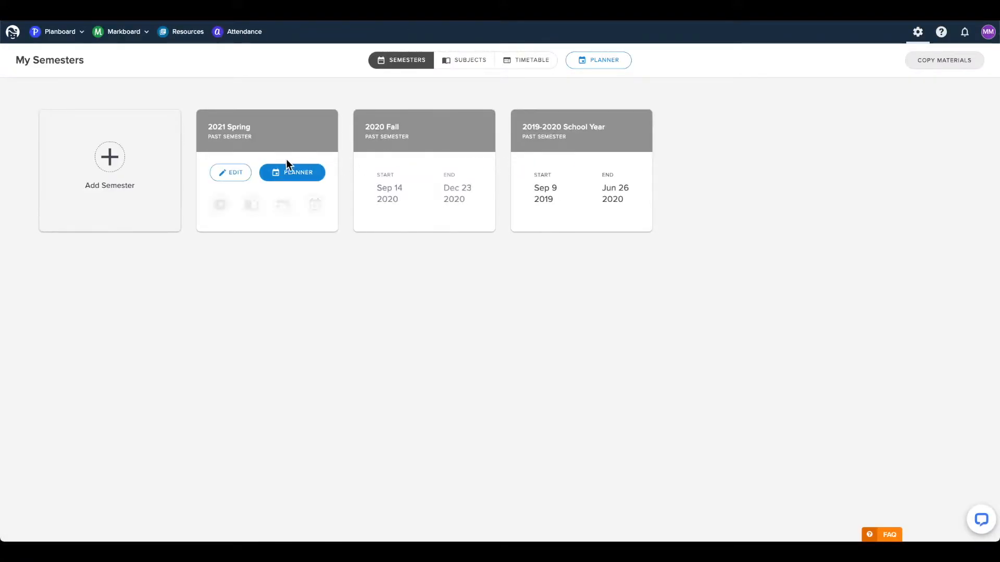
left_click(110, 157)
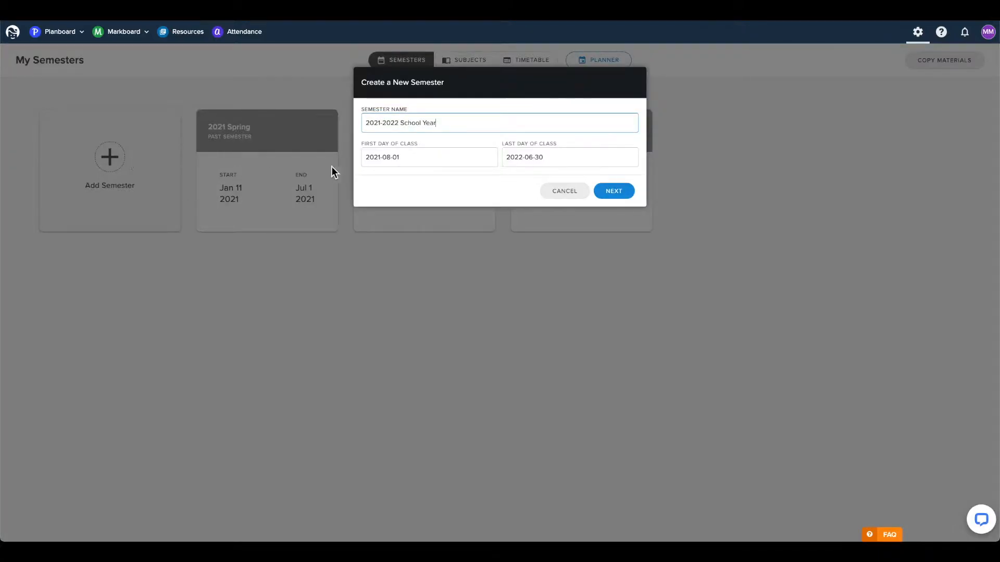
left_click(428, 157)
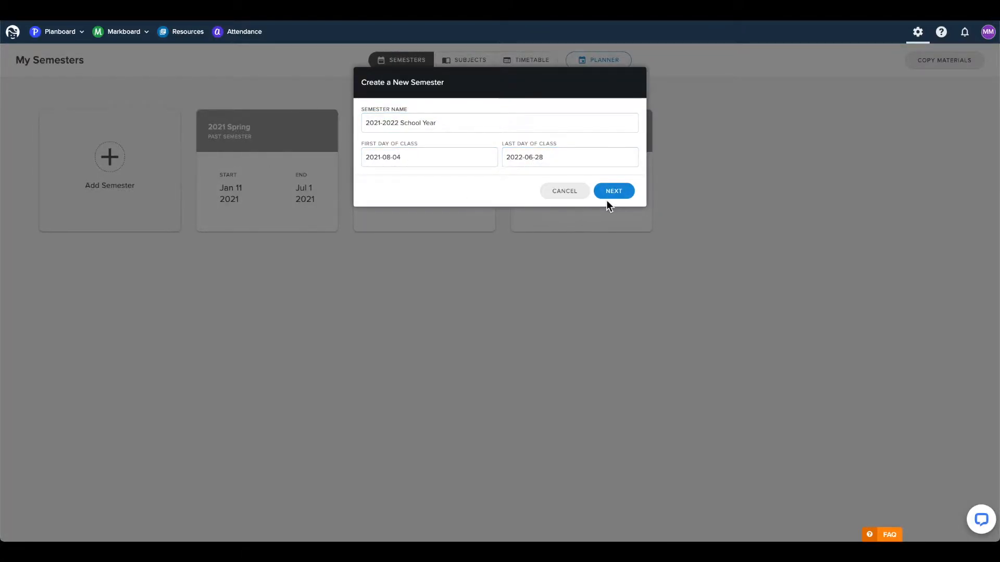
Choose 'Copy a previous semester' and select 2021 Spring as the source of materials.
left_click(612, 190)
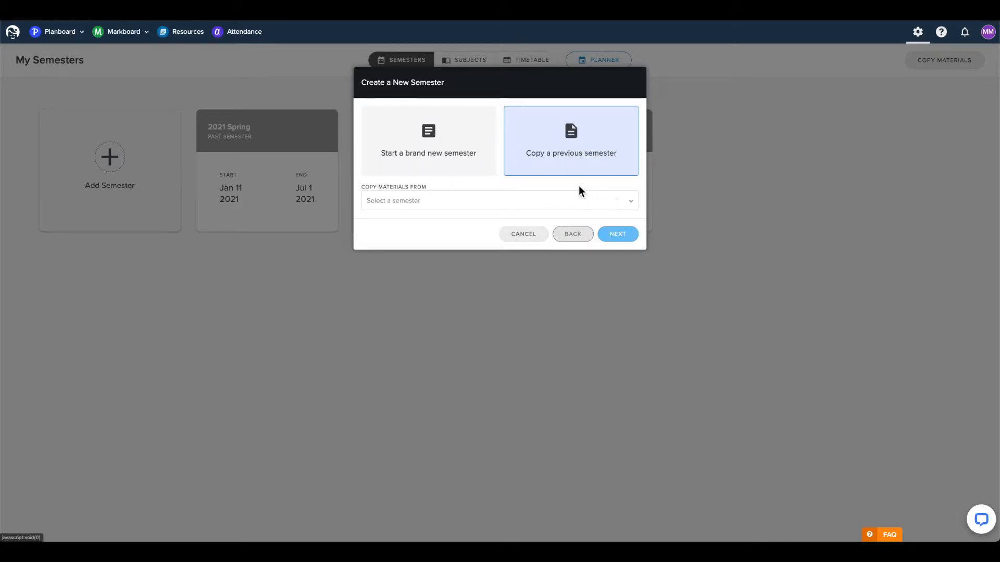
mouse_move(544, 166)
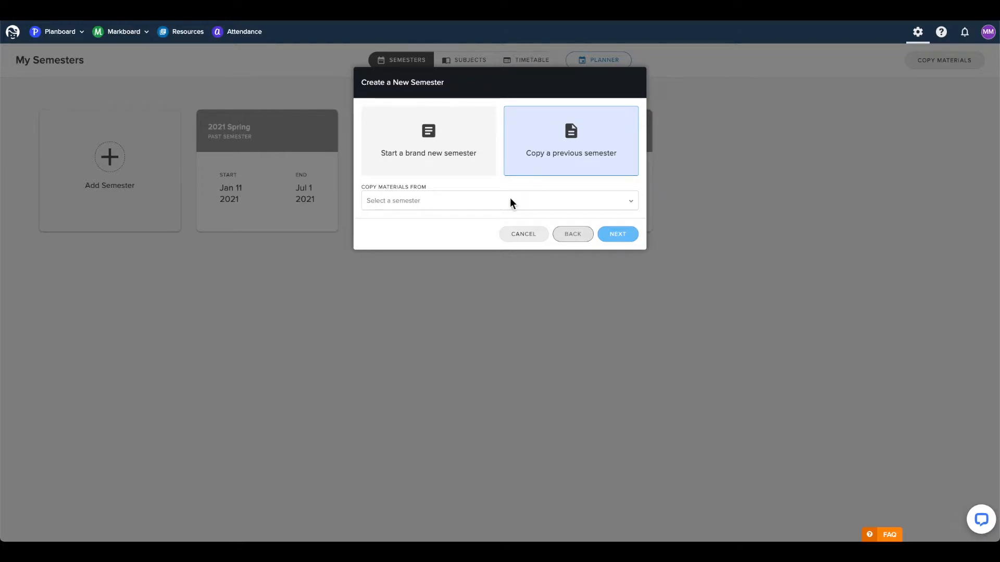
left_click(499, 200)
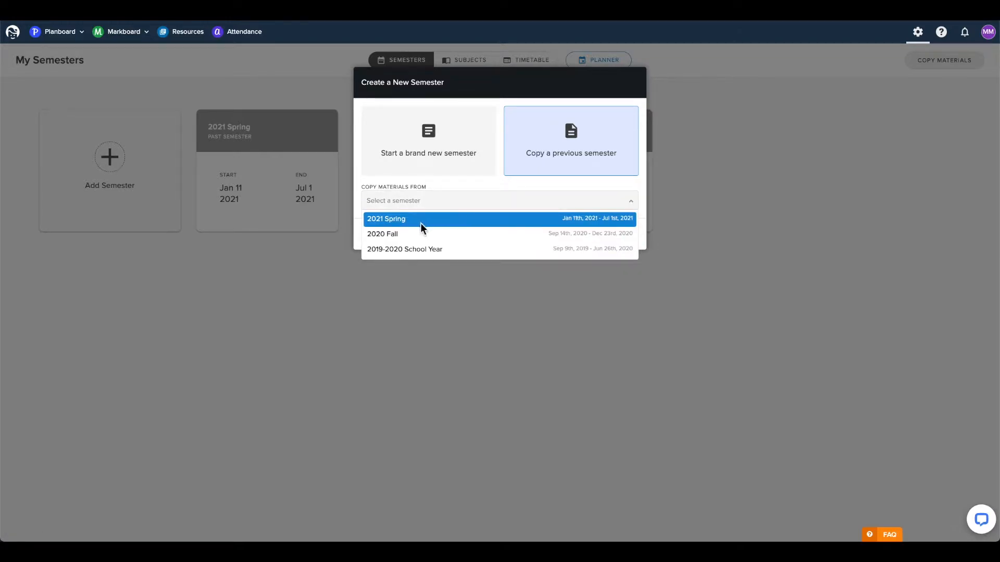
left_click(386, 219)
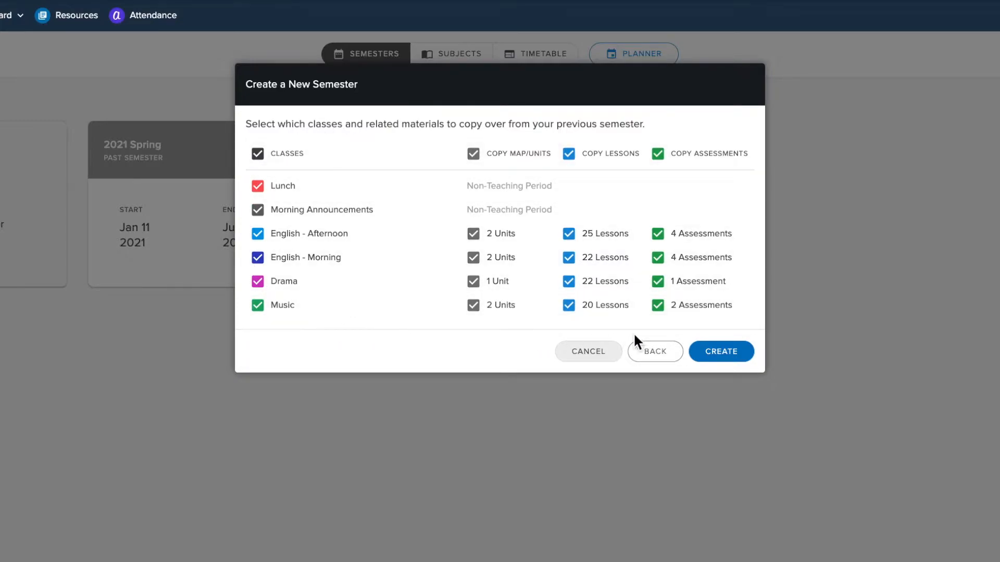
mouse_move(493, 345)
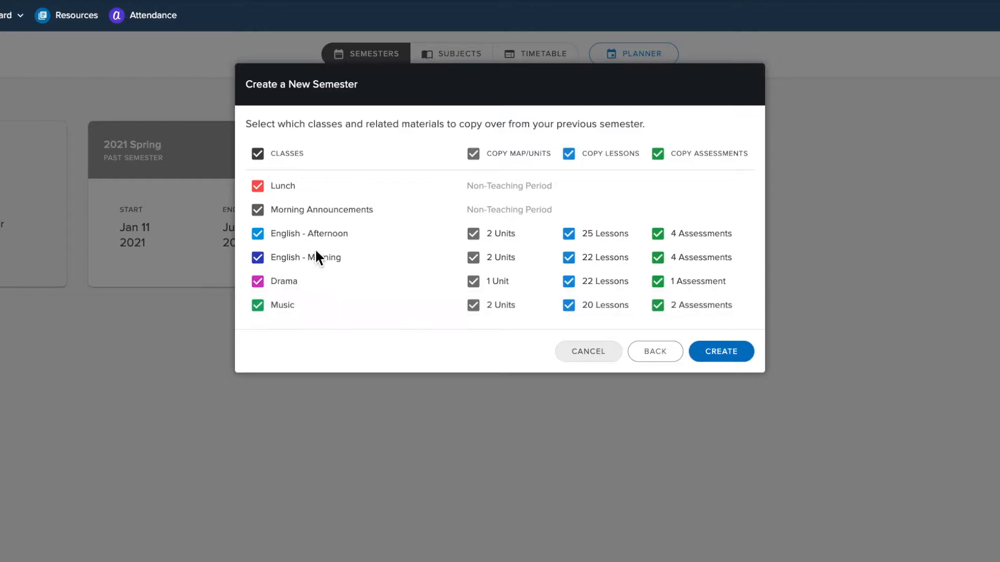
Keep all 2021 Spring classes included, untick Music's Copy Map/Units, and create the semester.
left_click(257, 210)
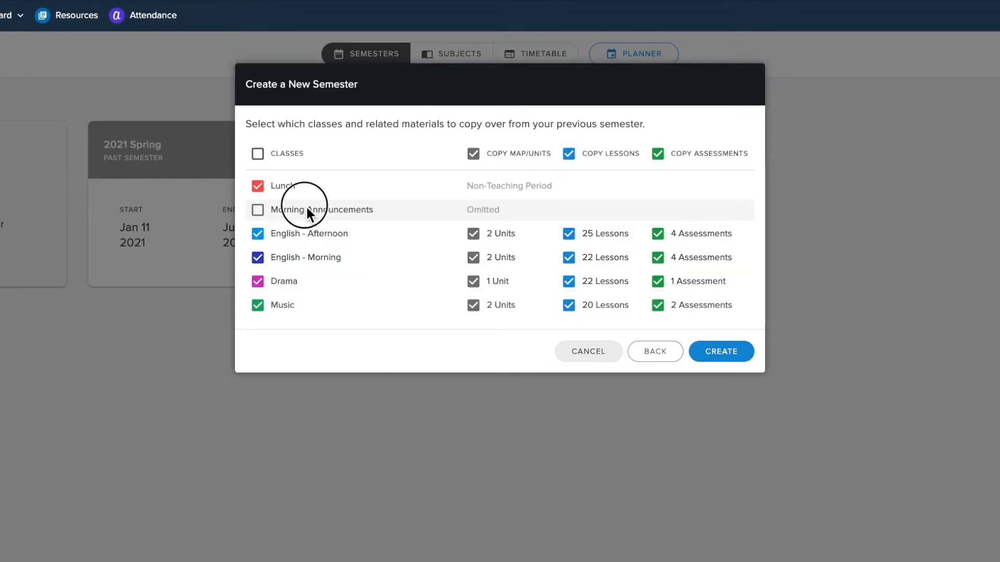
left_click(257, 209)
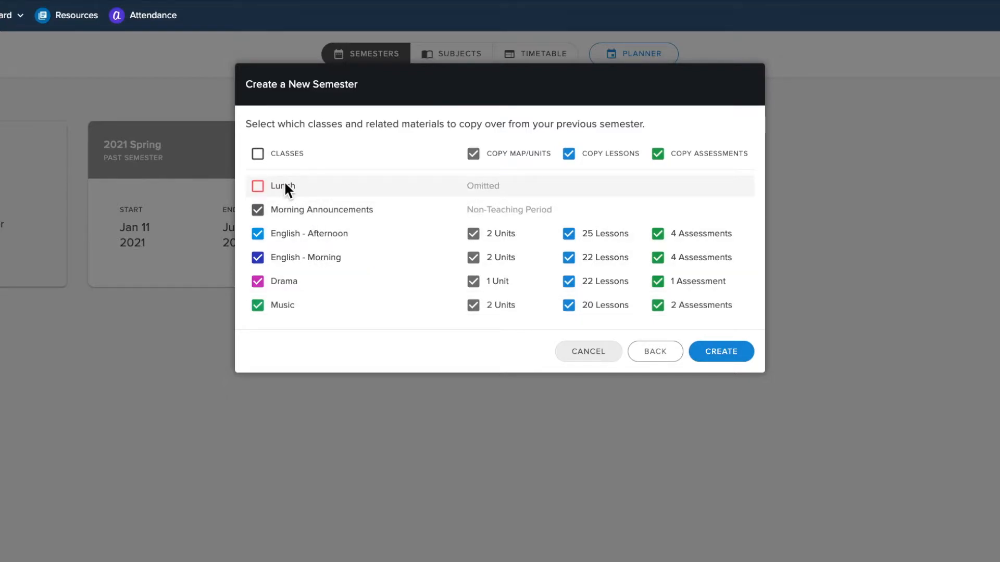
left_click(258, 187)
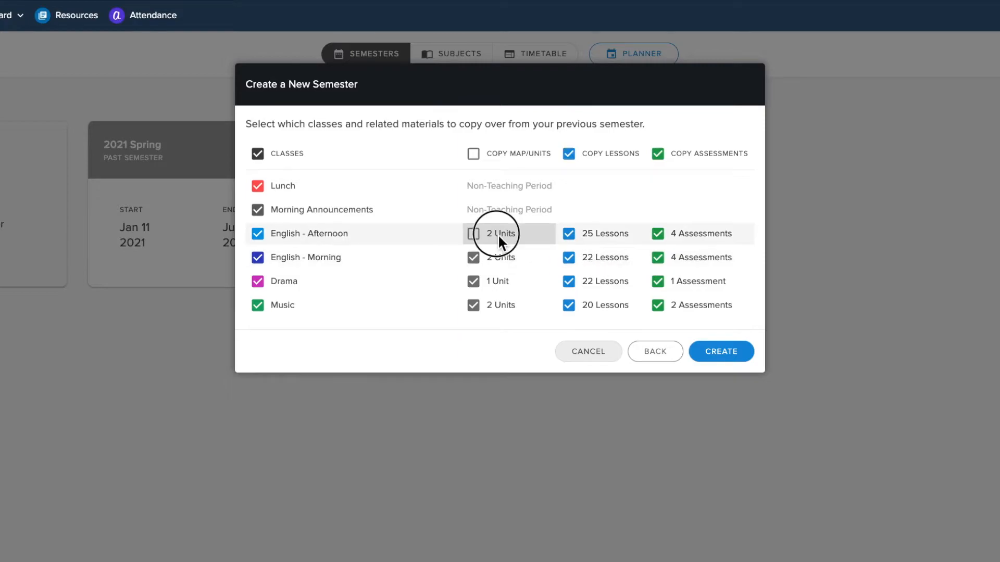
left_click(472, 154)
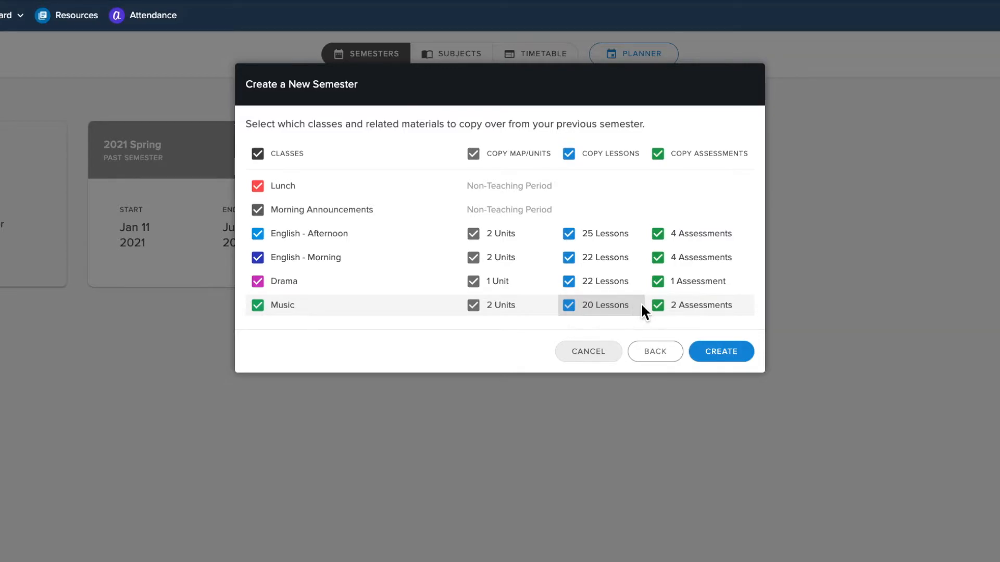
mouse_move(720, 328)
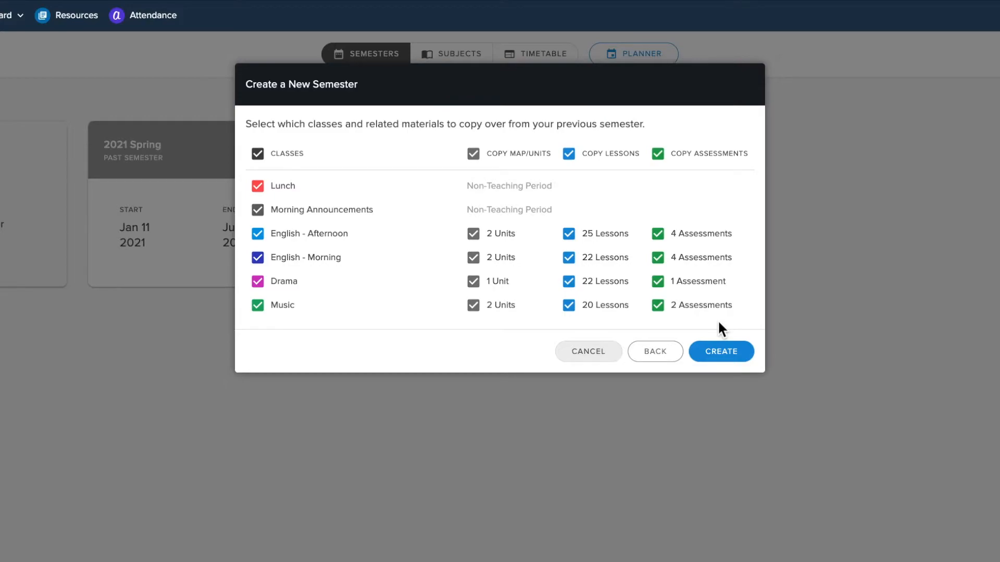
left_click(473, 305)
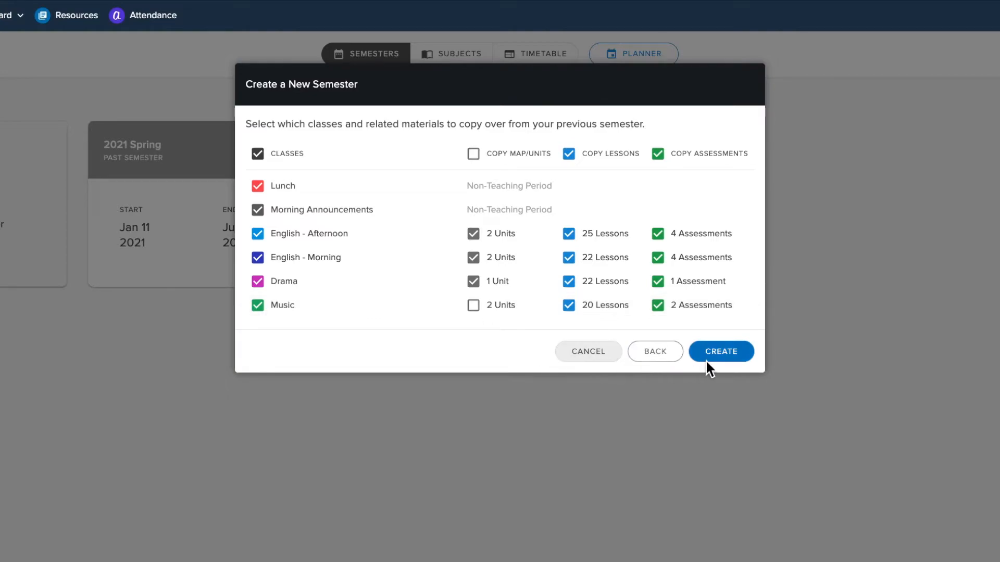
left_click(721, 351)
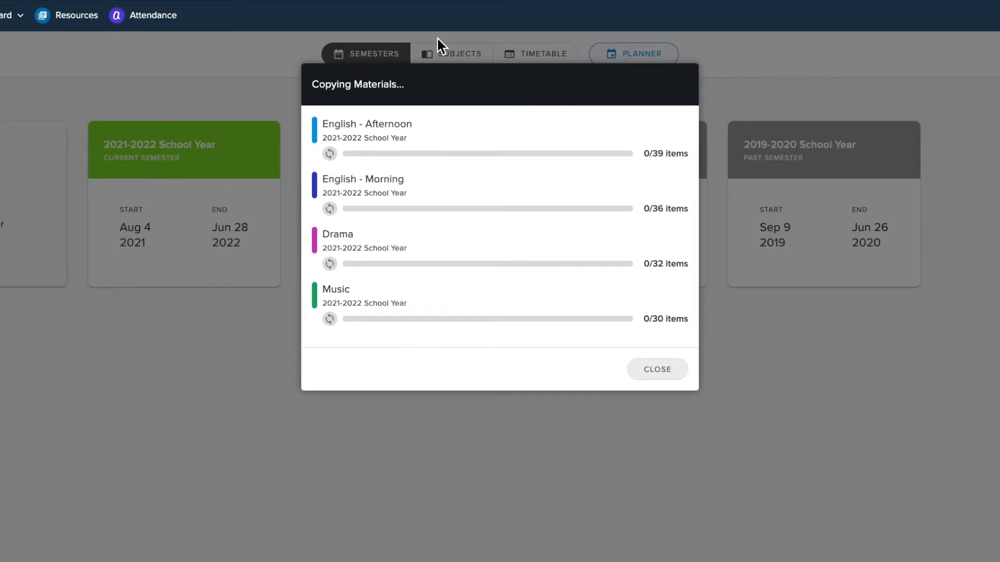
mouse_move(444, 363)
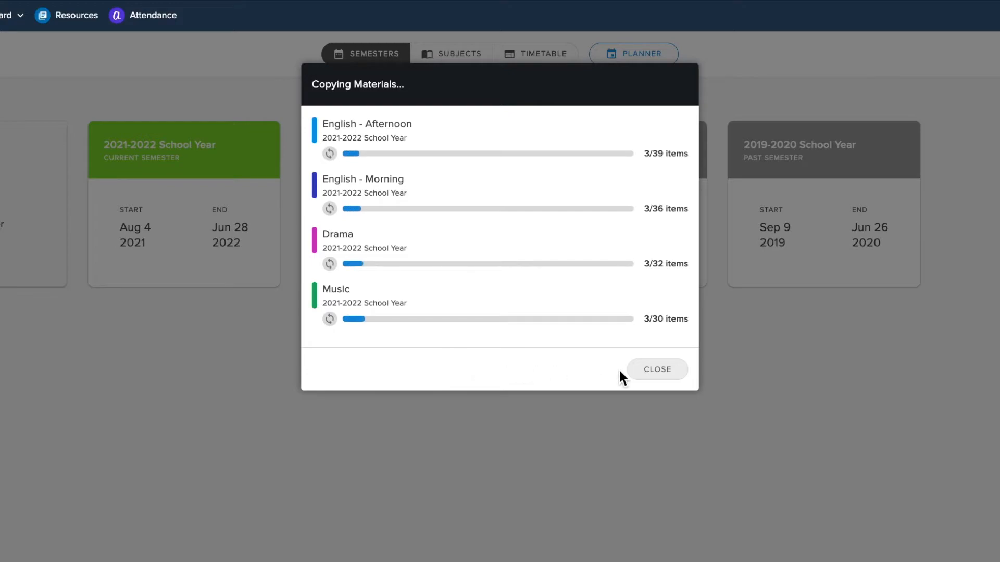
Close the copying progress window and view the new semester's timetable.
left_click(658, 369)
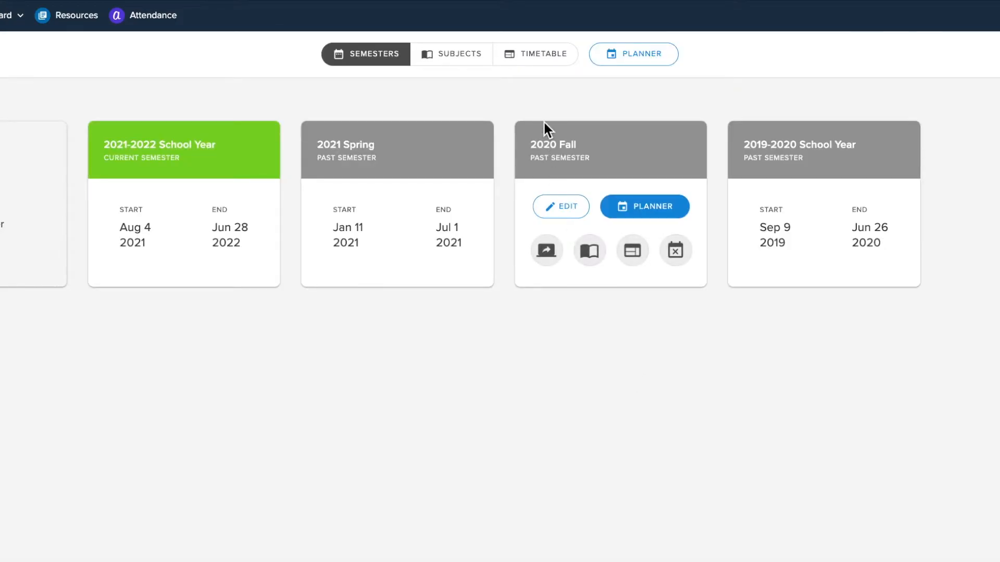
left_click(643, 206)
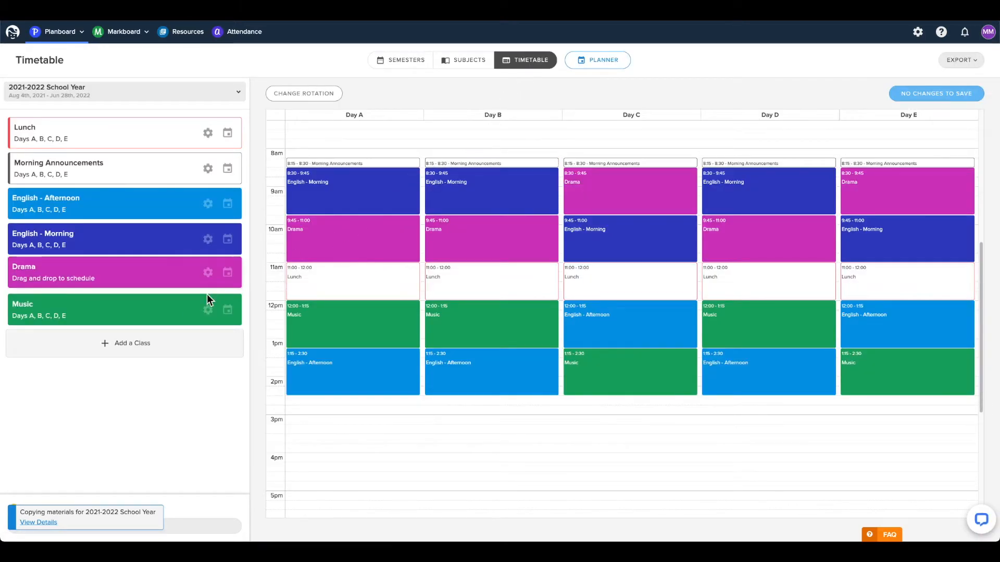
Add a Phys Ed class to the timetable and save the changes.
left_click(126, 343)
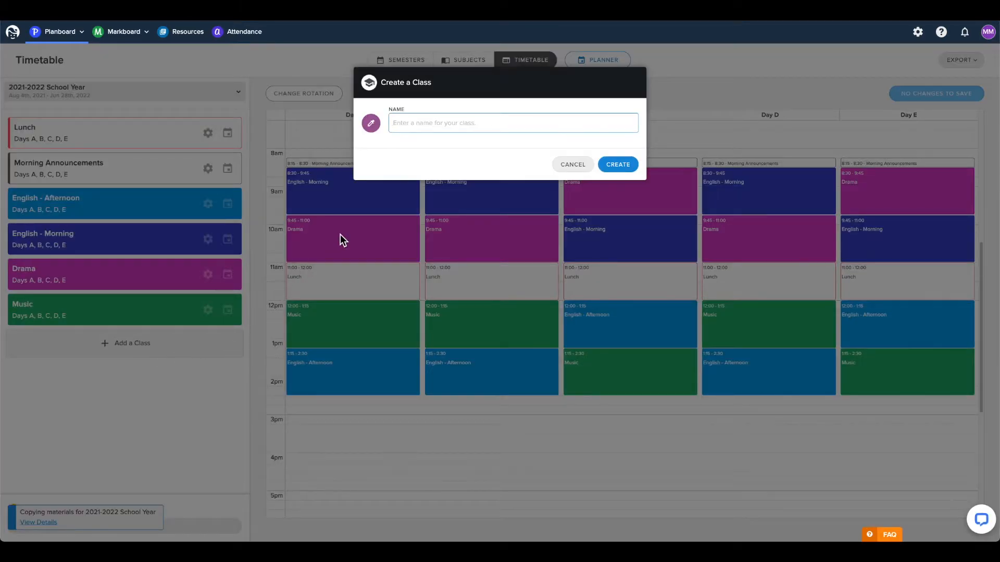
type("Phys")
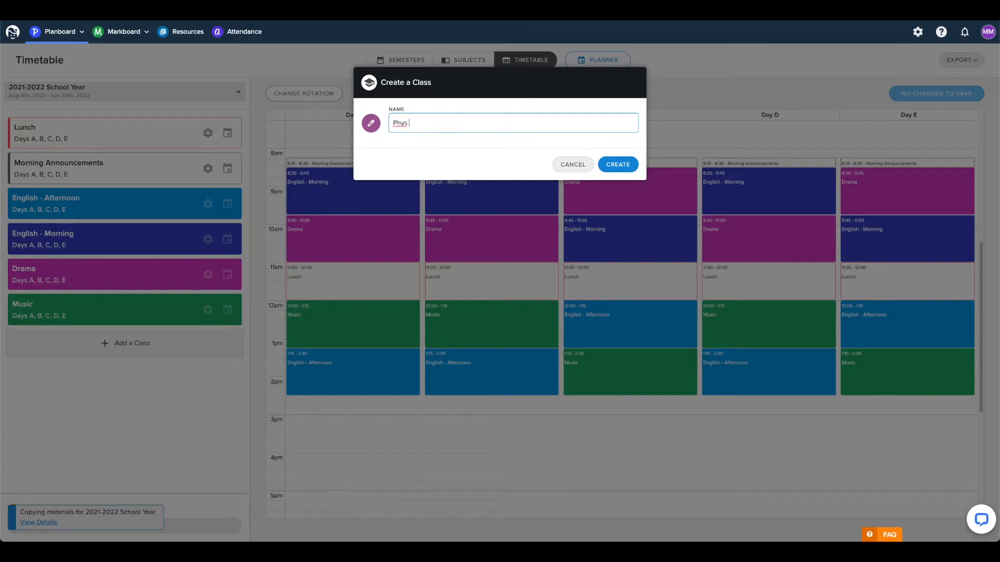
left_click(615, 165)
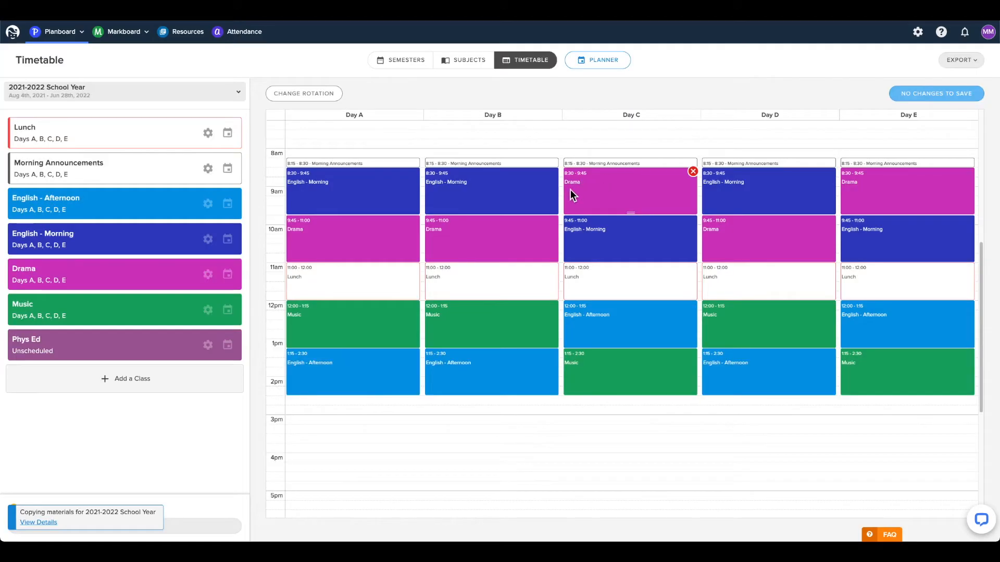
left_click(692, 172)
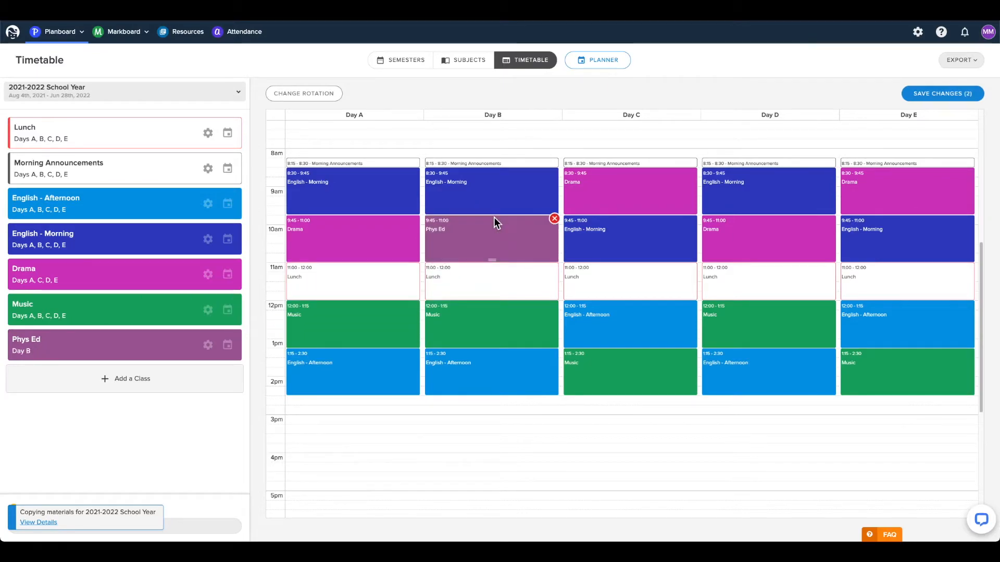
left_click(400, 60)
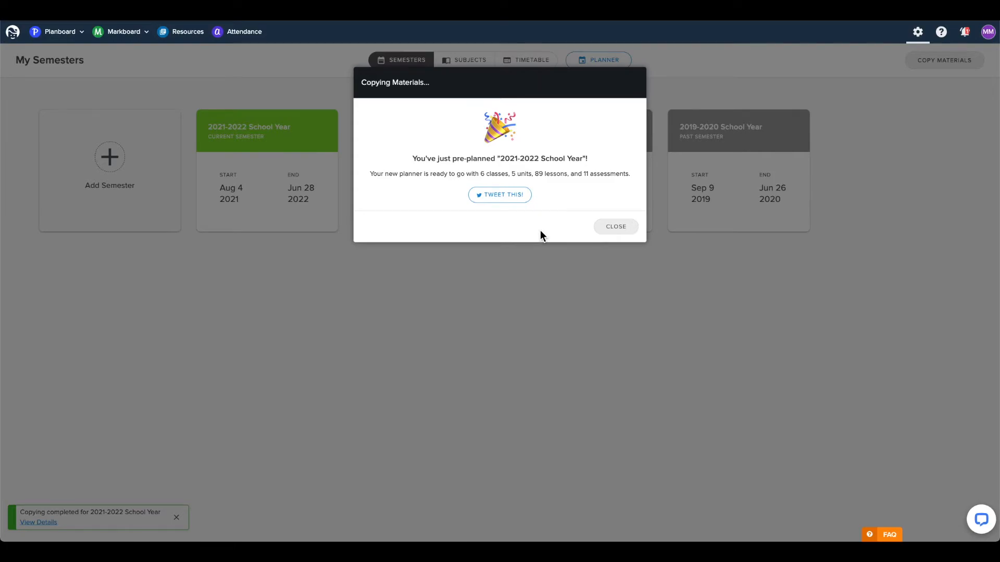
Dismiss the copy-complete message to return to My Semesters.
left_click(615, 226)
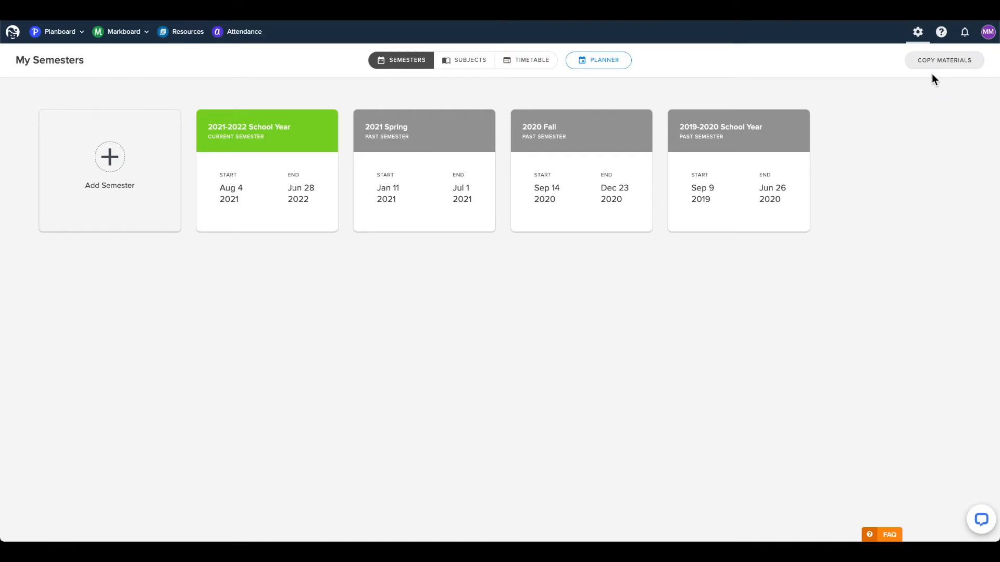
mouse_move(944, 61)
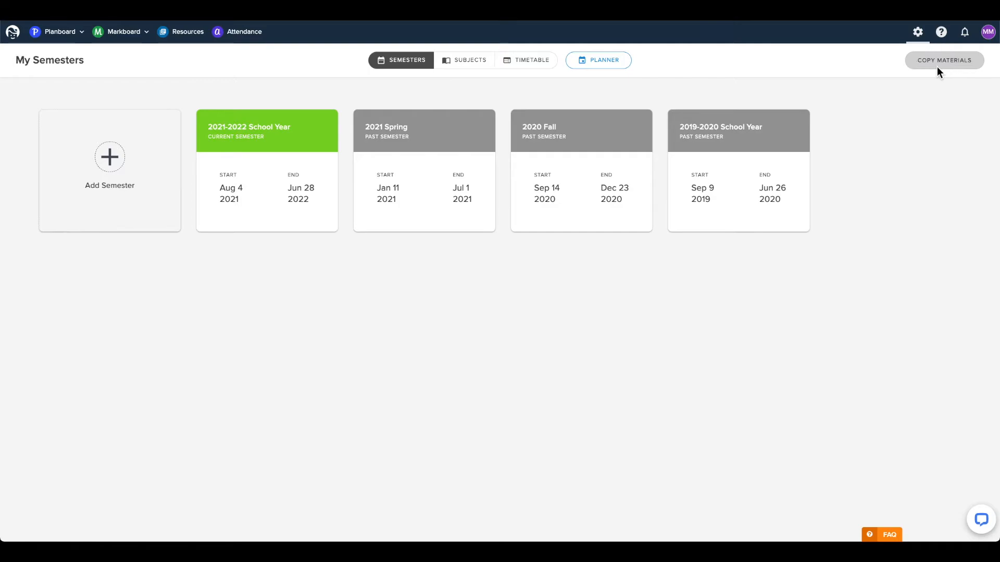
Set up a copy from 2020 Fall / Grade 9 English into 2021-2022 School Year / English - Morning.
left_click(944, 60)
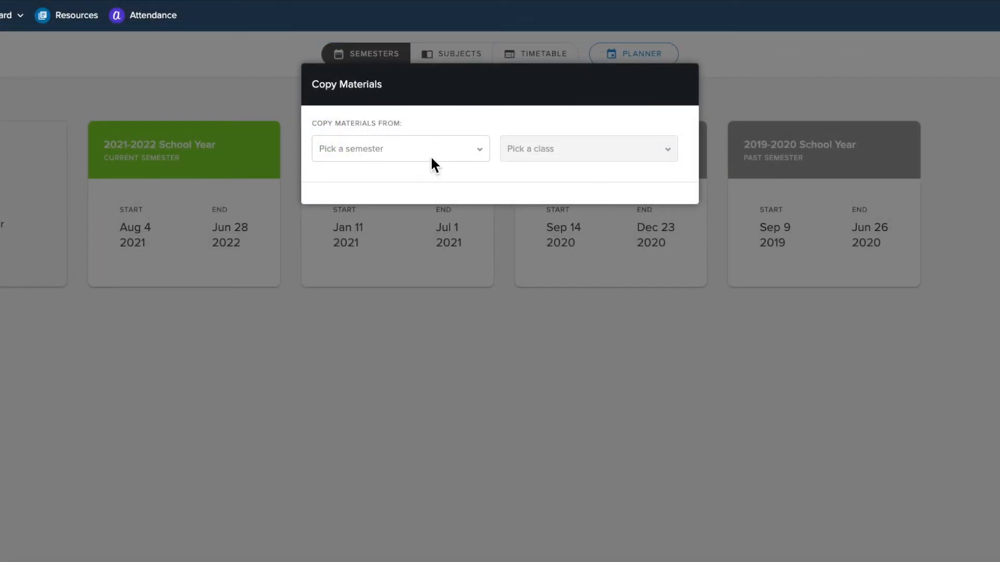
left_click(400, 148)
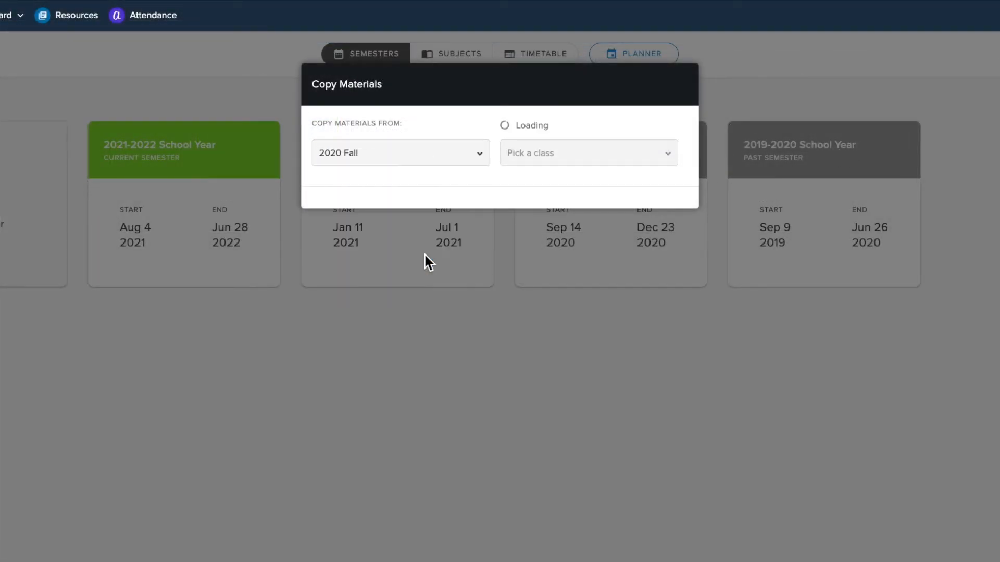
left_click(586, 152)
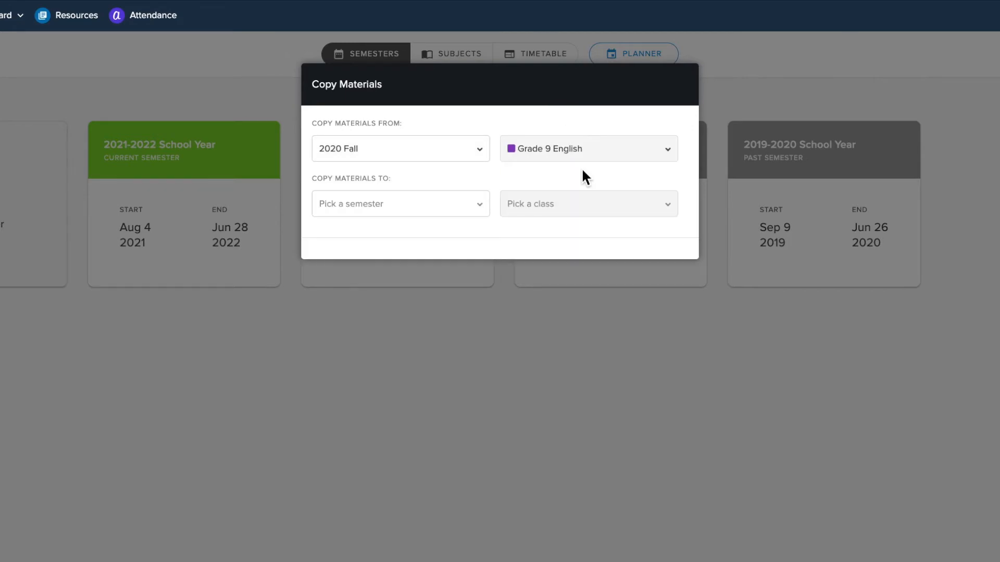
left_click(400, 203)
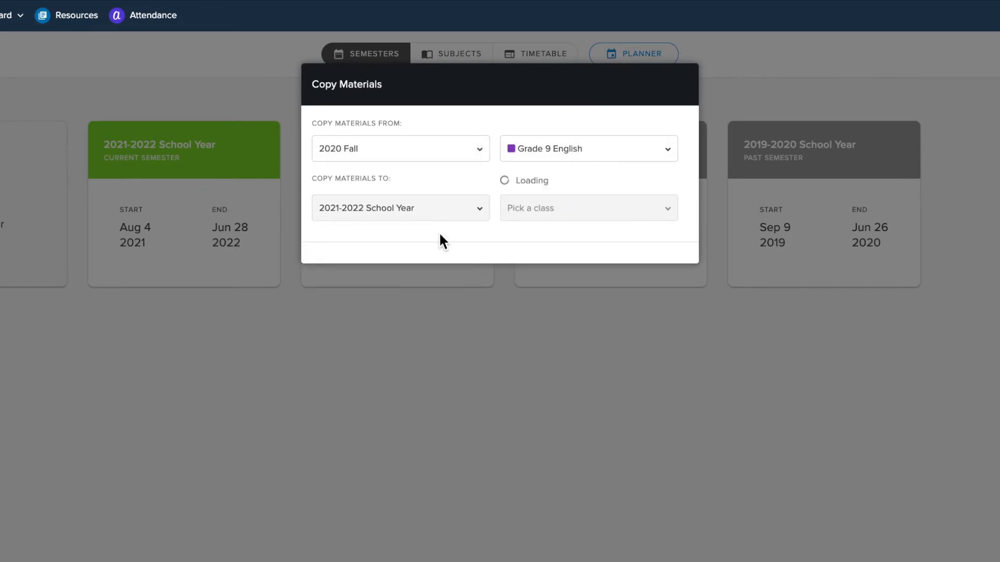
left_click(587, 207)
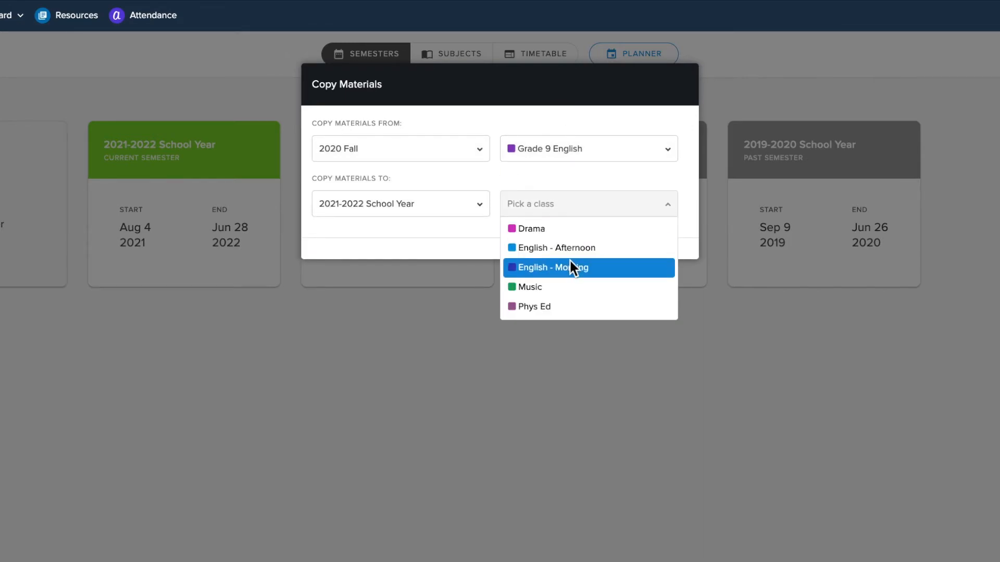
left_click(559, 268)
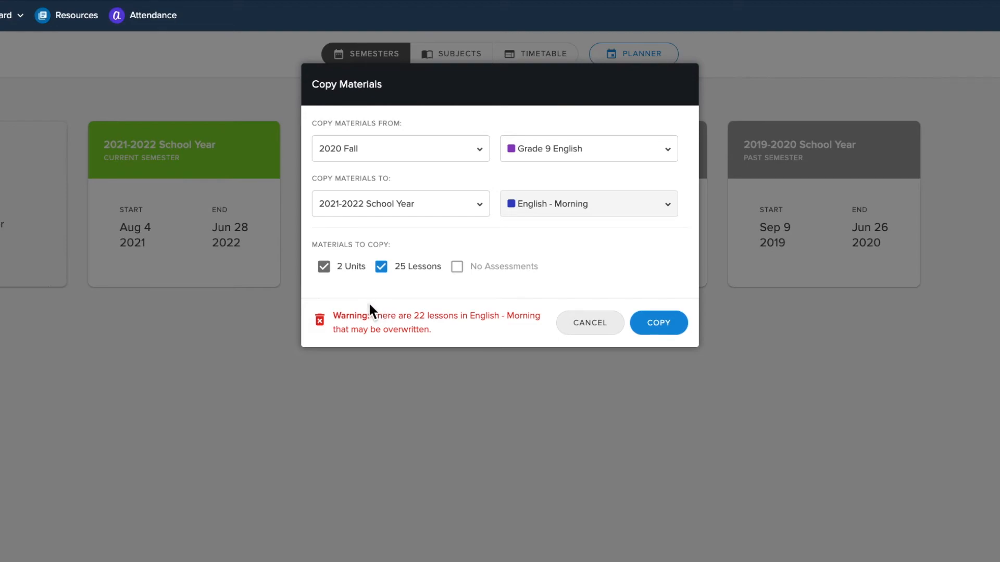
Keep the 2 units and 25 lessons selected and start the copy.
left_click(381, 267)
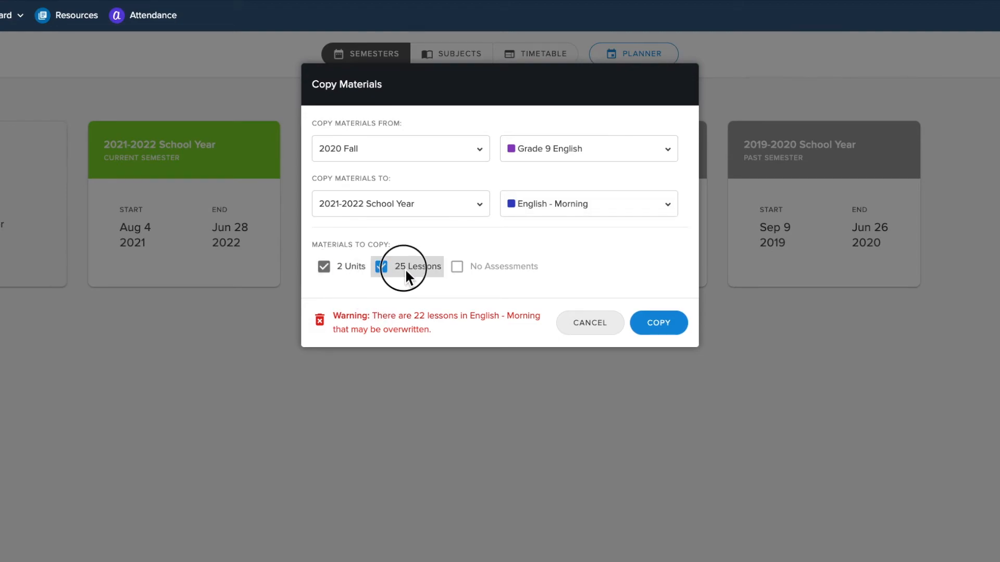
left_click(382, 267)
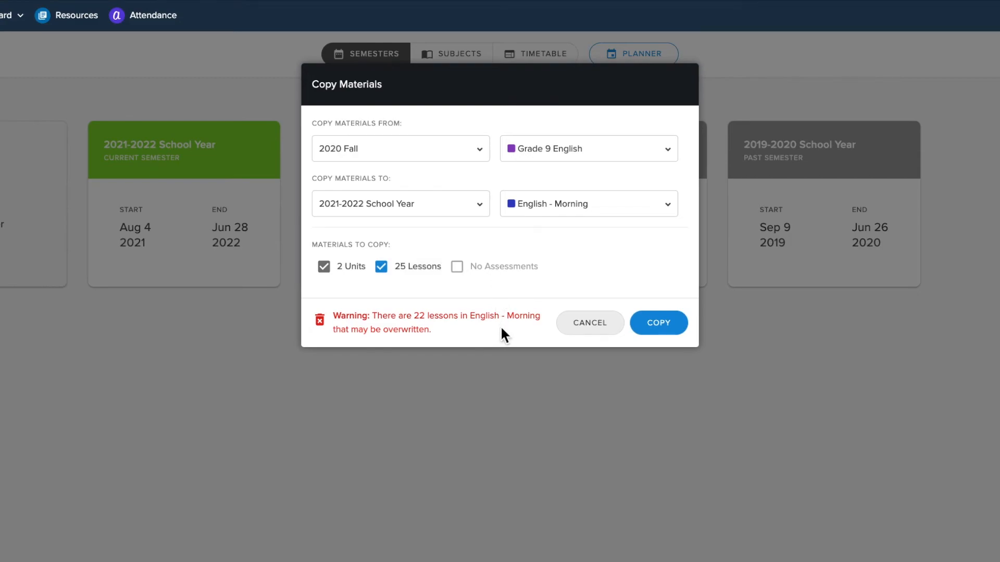
left_click(381, 266)
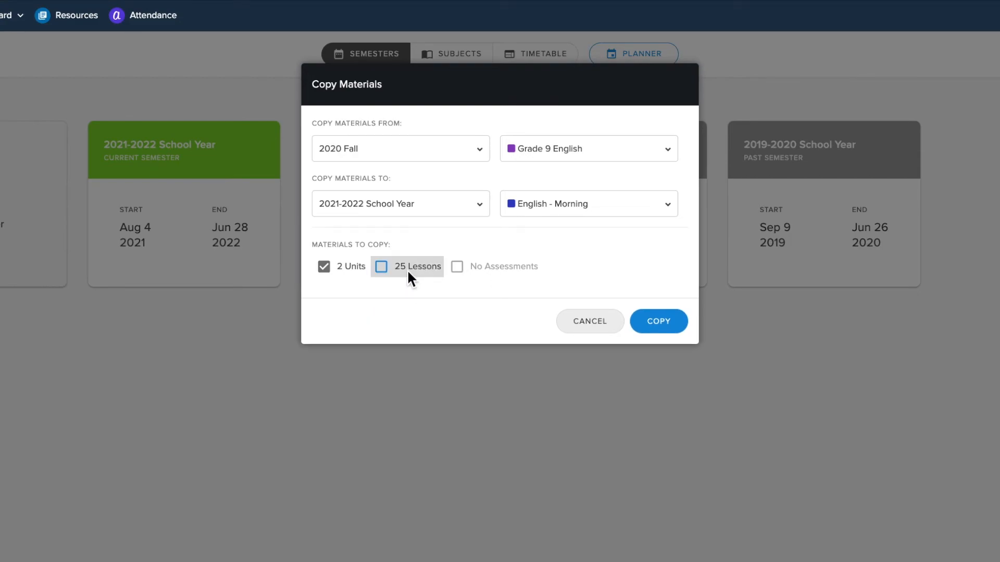
left_click(381, 267)
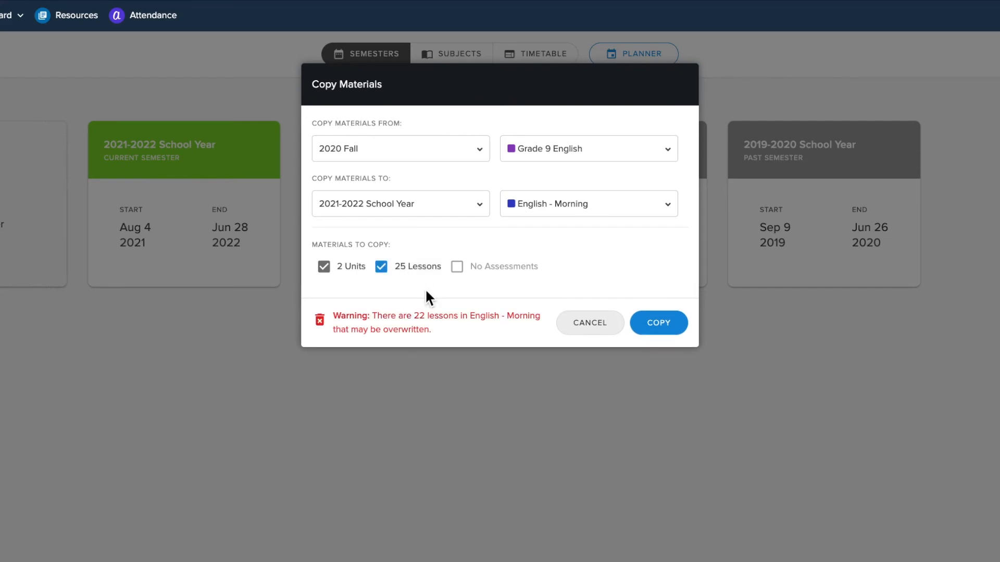
mouse_move(532, 343)
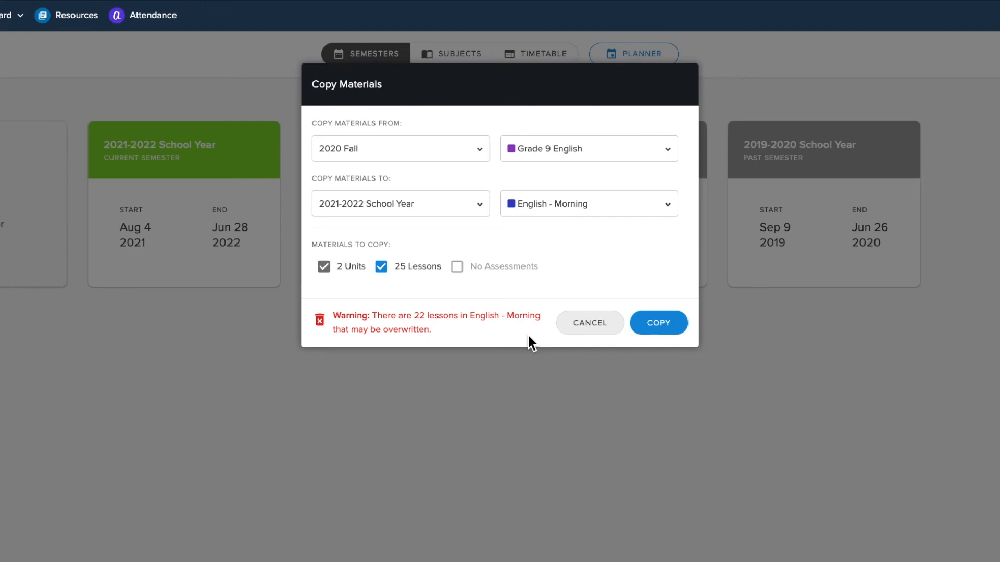
left_click(657, 323)
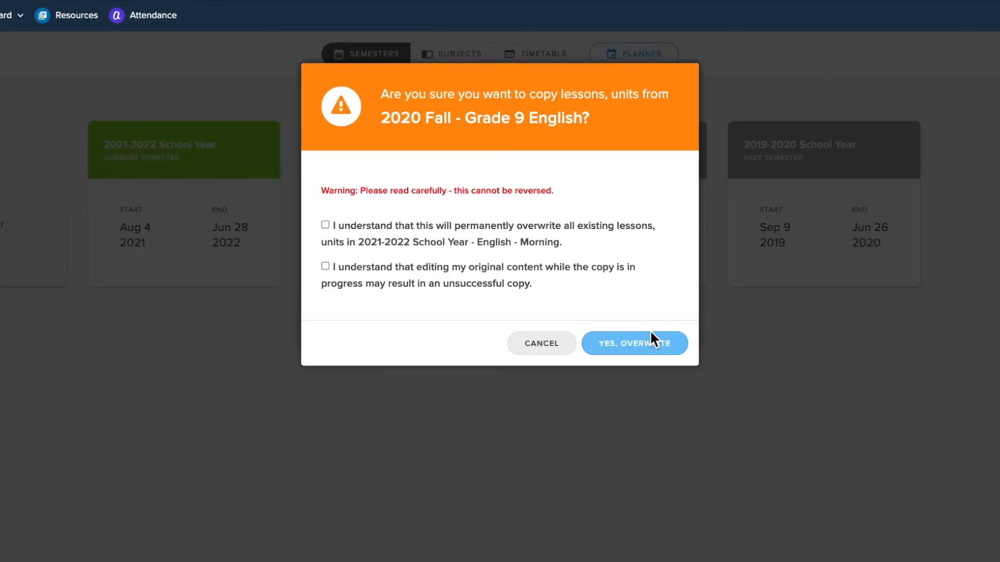
Accept both overwrite acknowledgements and confirm overwriting English - Morning.
left_click(325, 225)
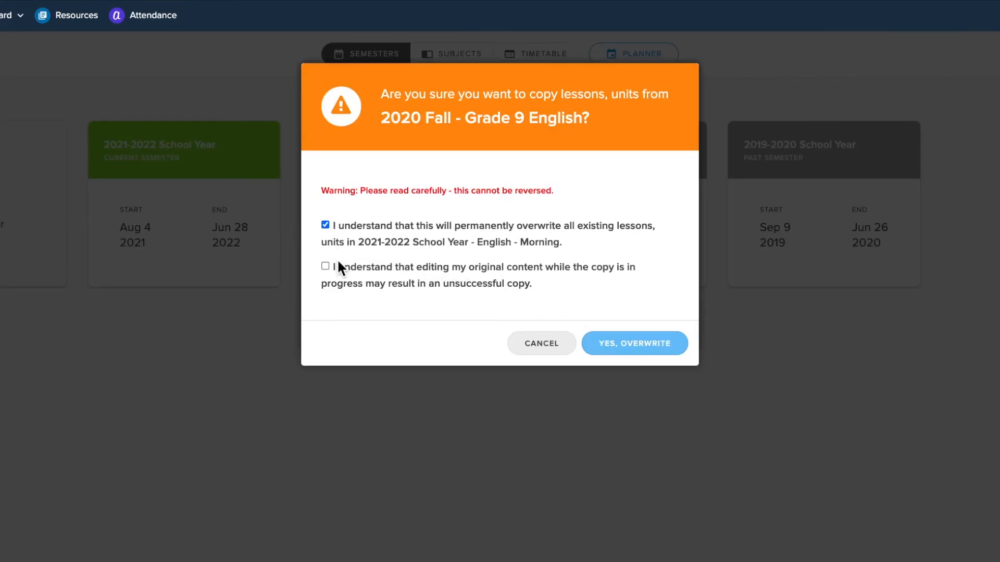
left_click(325, 269)
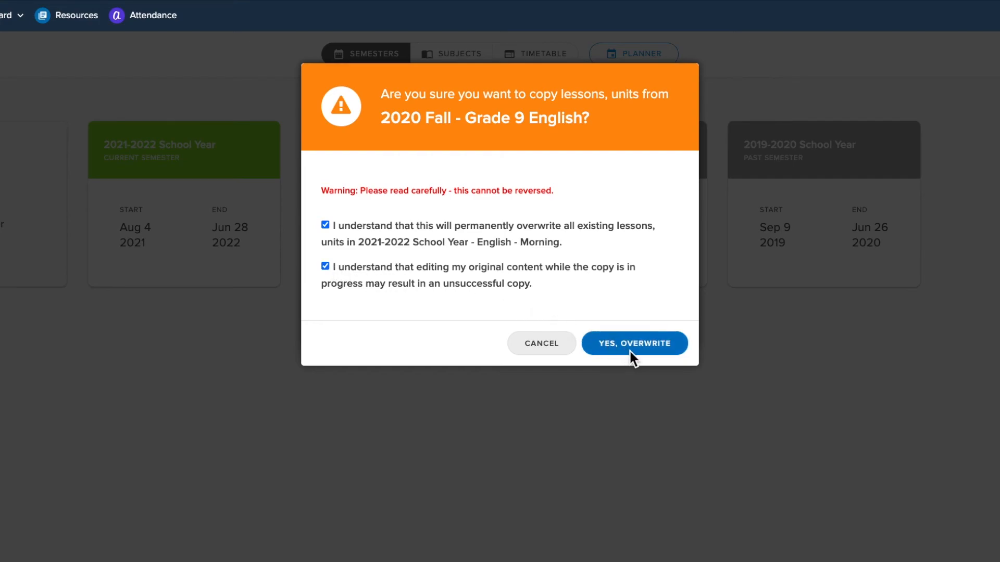
left_click(633, 343)
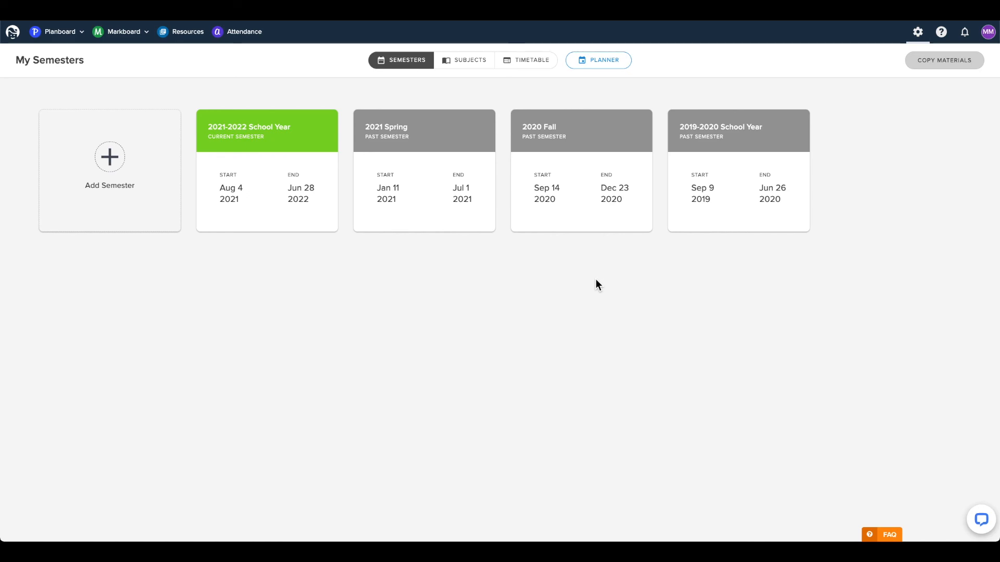
mouse_move(872, 524)
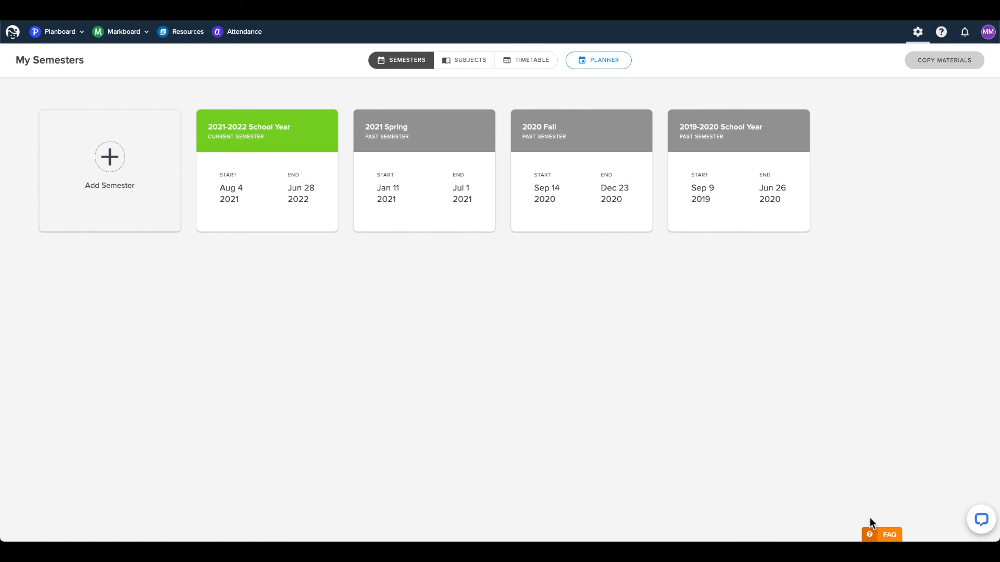
mouse_move(951, 533)
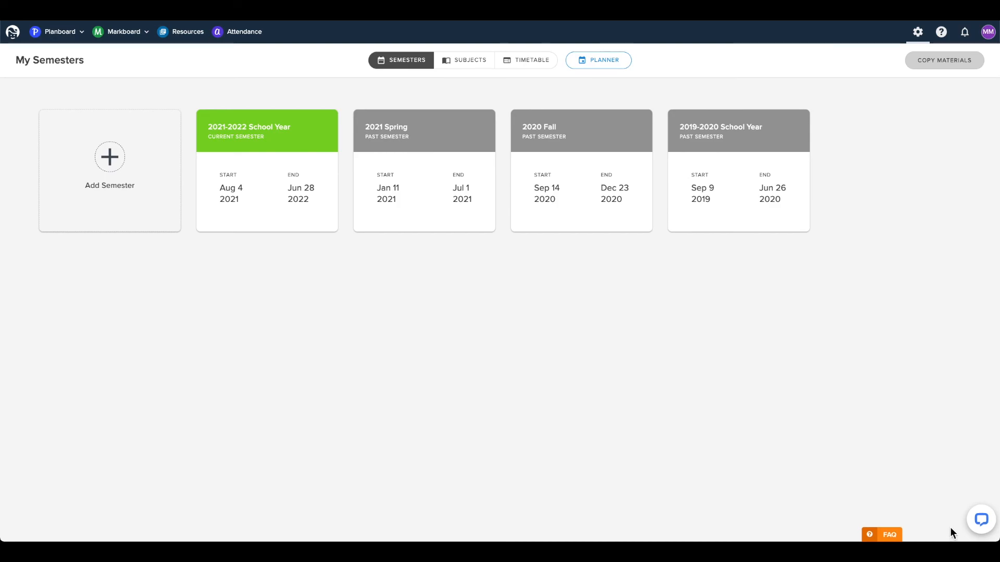